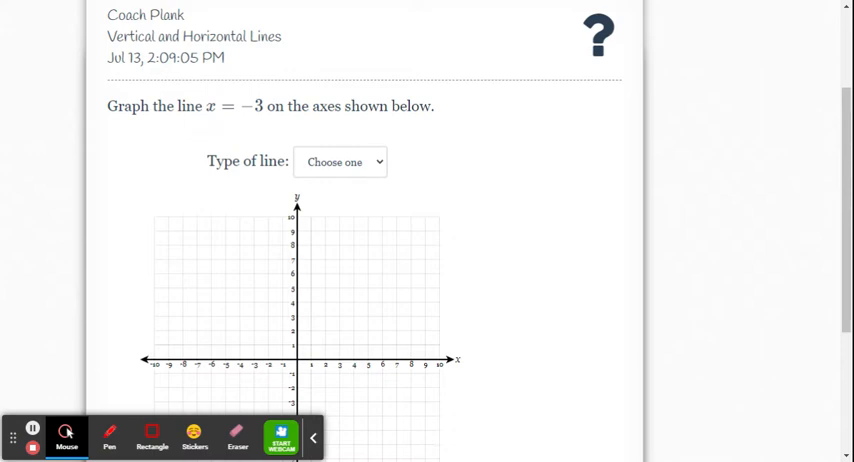
mouse_move(269, 62)
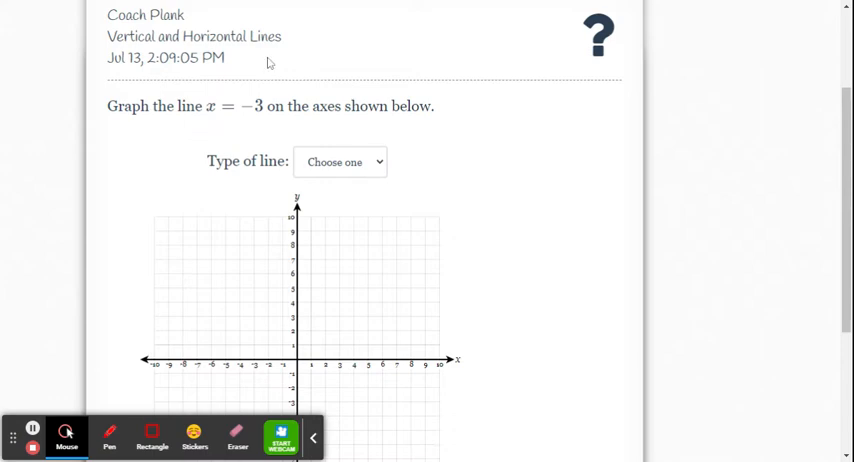
mouse_move(347, 36)
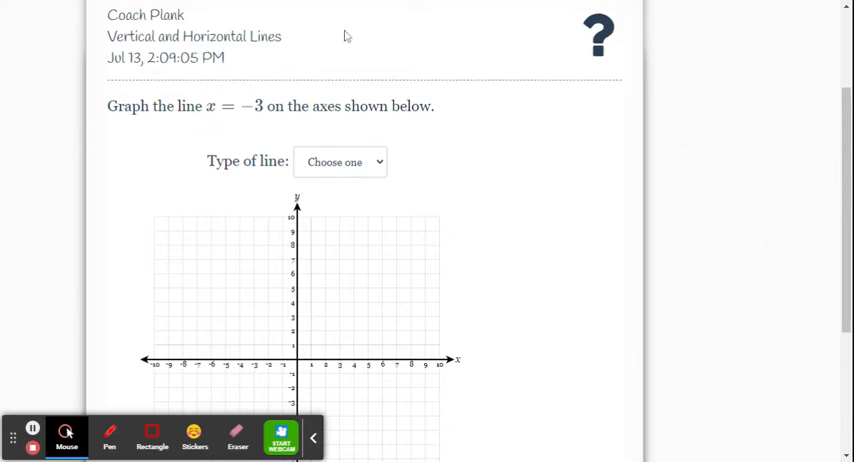
mouse_move(146, 131)
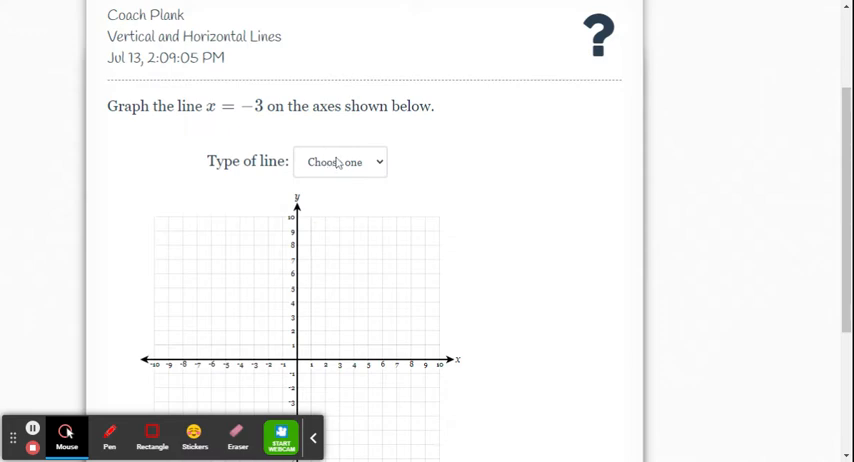
Make the line Vertical, drag it to x = −3, and submit the answer
left_click(340, 161)
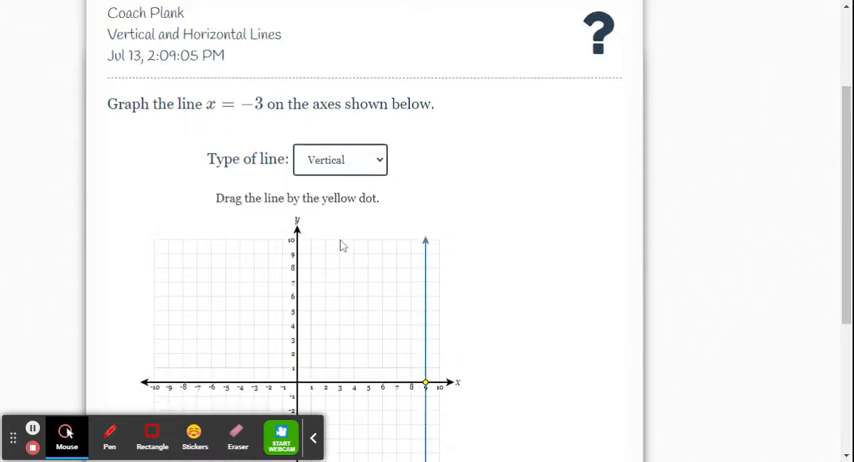
scroll("down", 3)
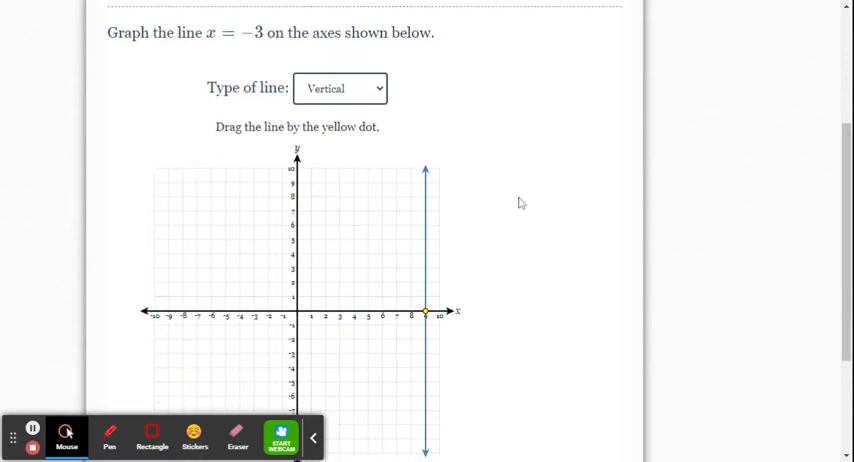
mouse_move(426, 285)
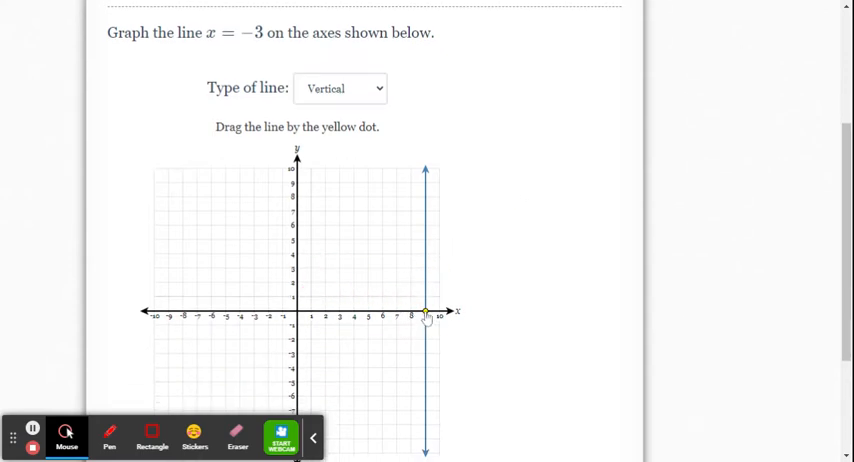
left_click_drag(425, 315, 260, 315)
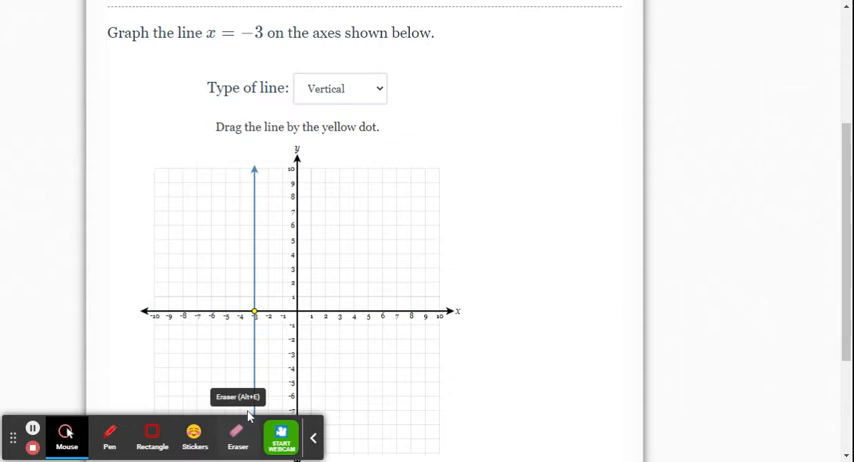
mouse_move(255, 140)
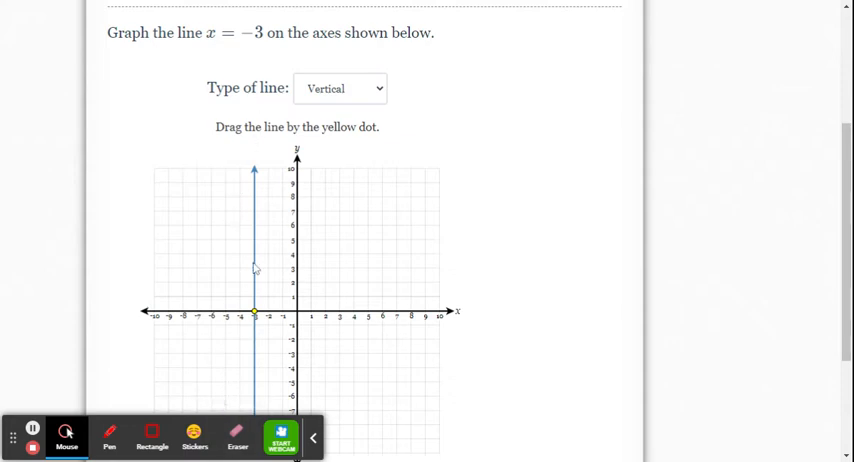
mouse_move(281, 438)
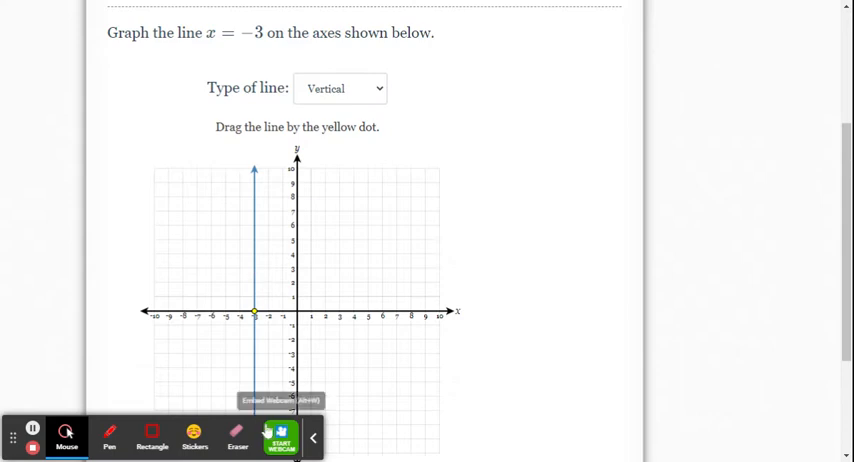
scroll("down", 3)
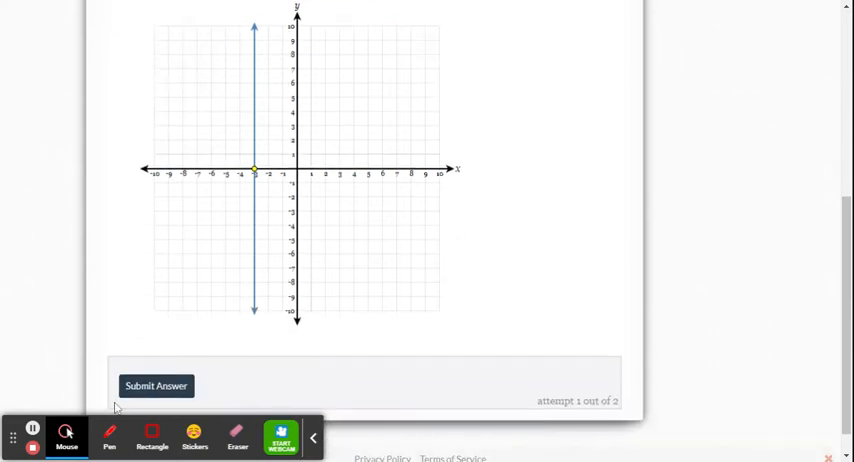
left_click(156, 385)
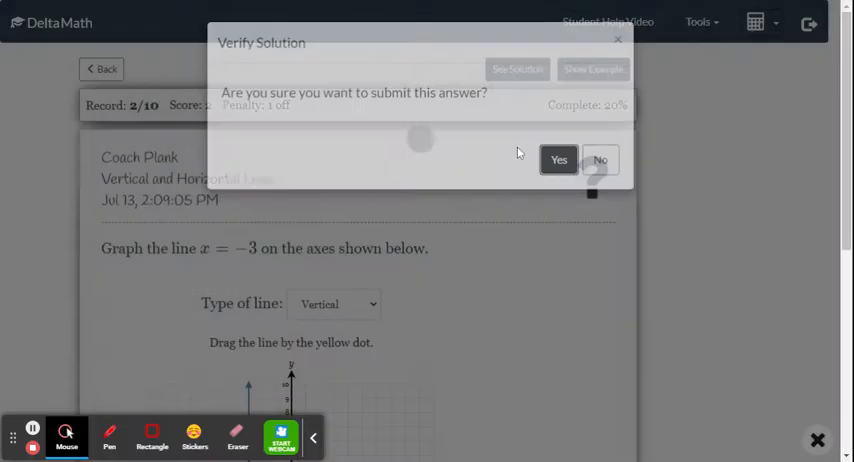
Confirm the x = −3 answer and set the next line type to Vertical
left_click(558, 160)
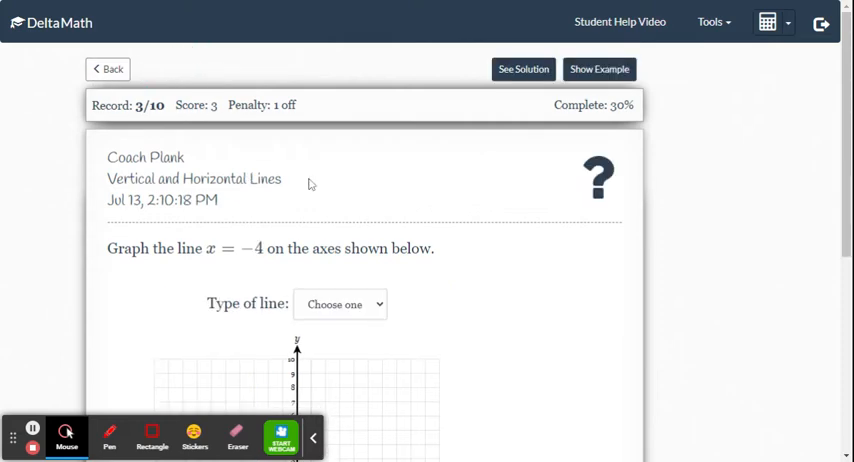
scroll("down", 3)
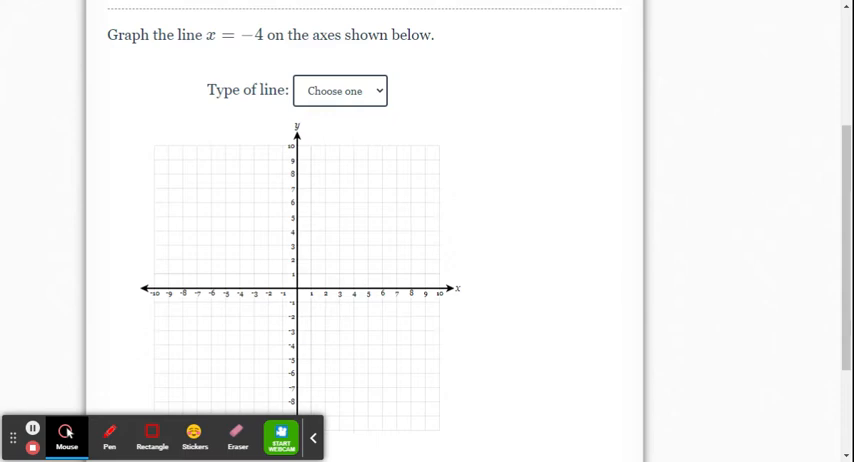
left_click(340, 89)
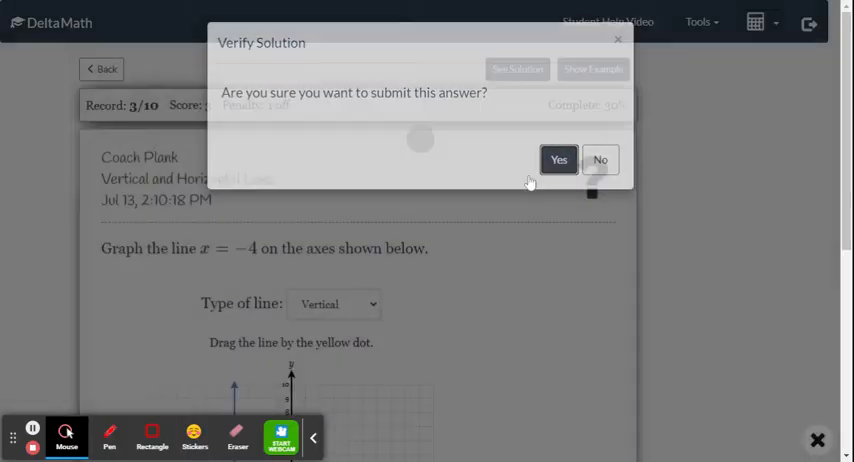
Confirm the x = −4 answer, then enter and submit x = −1 as the equation
left_click(558, 159)
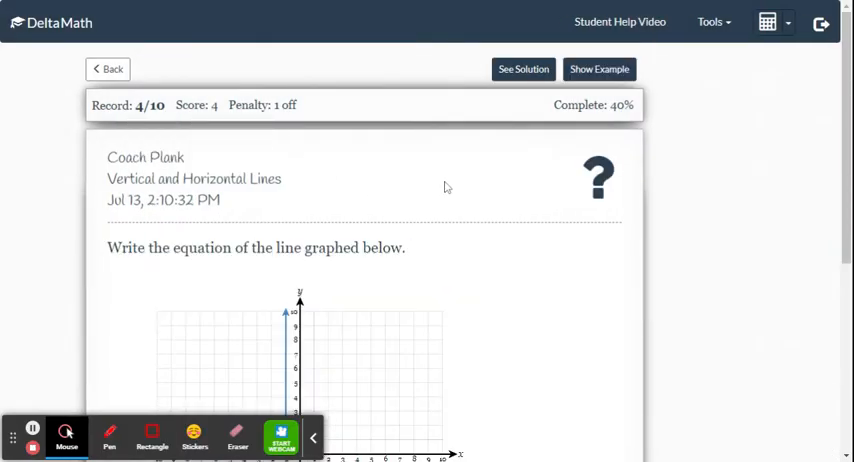
scroll("down", 3)
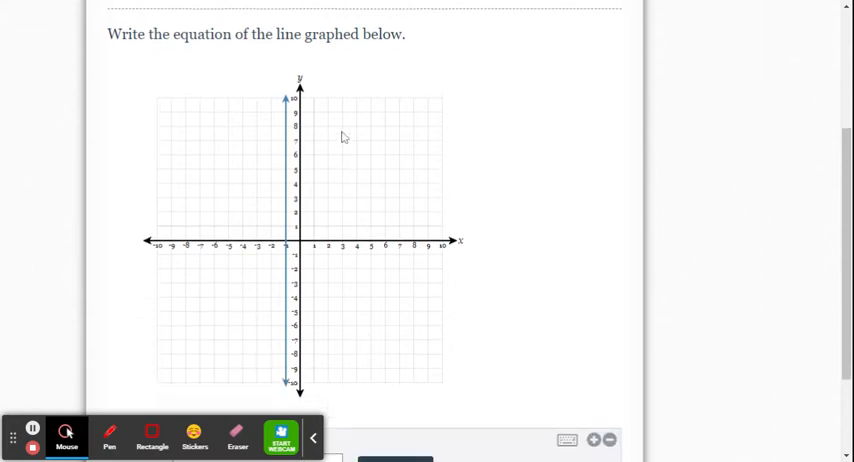
scroll("down", 3)
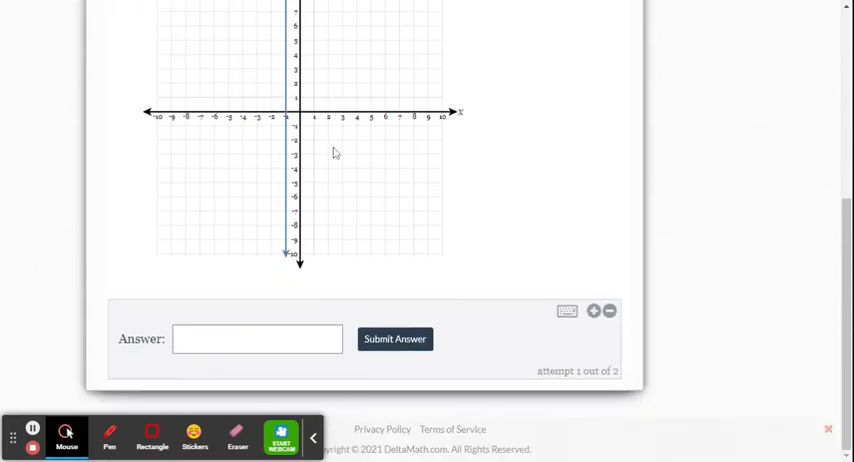
left_click(257, 338)
type("x =")
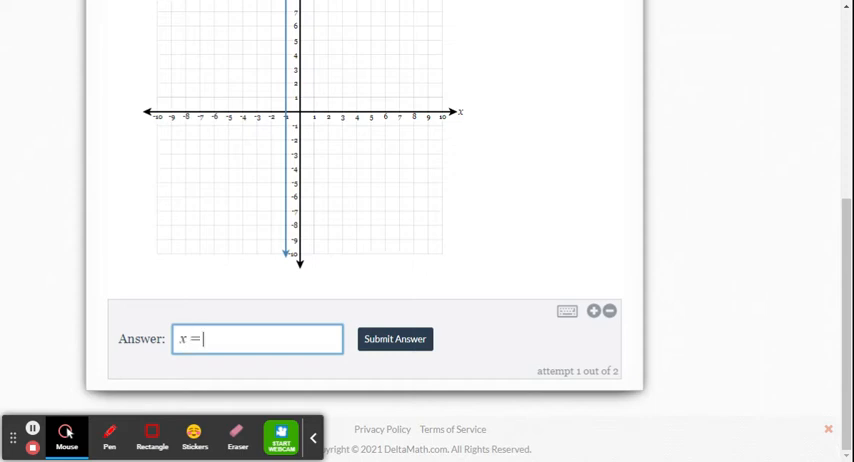
type("-1")
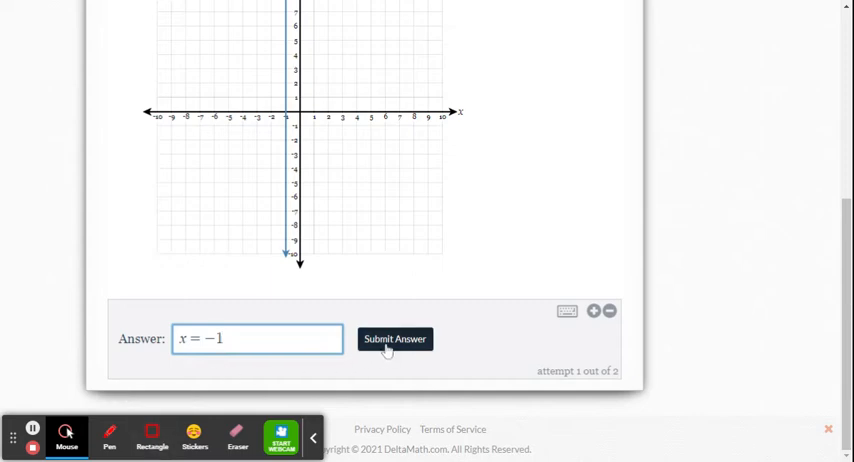
left_click(394, 338)
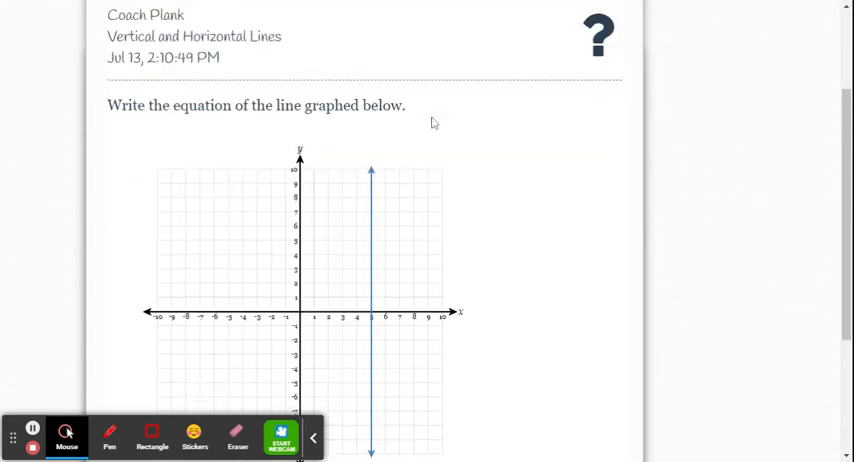
Enter x = 5 as the vertical line's equation, submit, and confirm
scroll("down", 3)
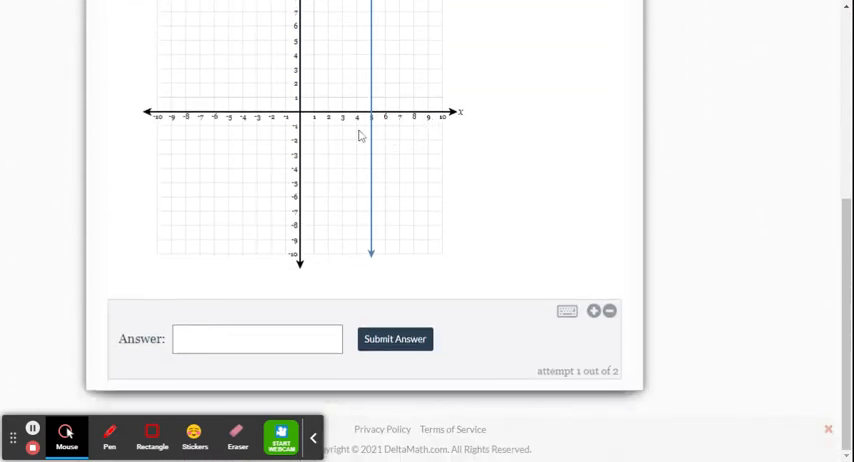
left_click(257, 338)
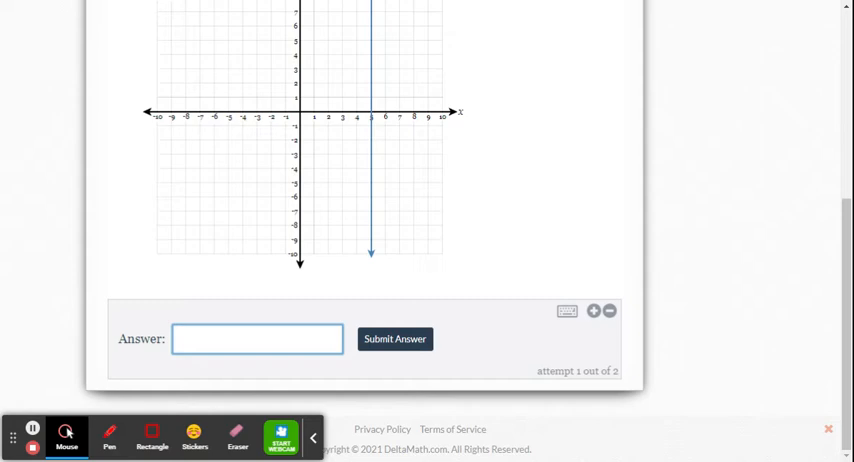
type("x = 5")
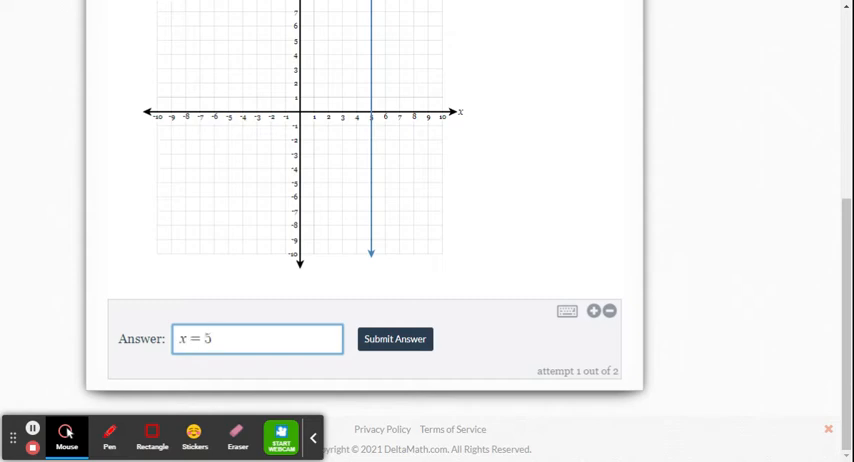
left_click(394, 338)
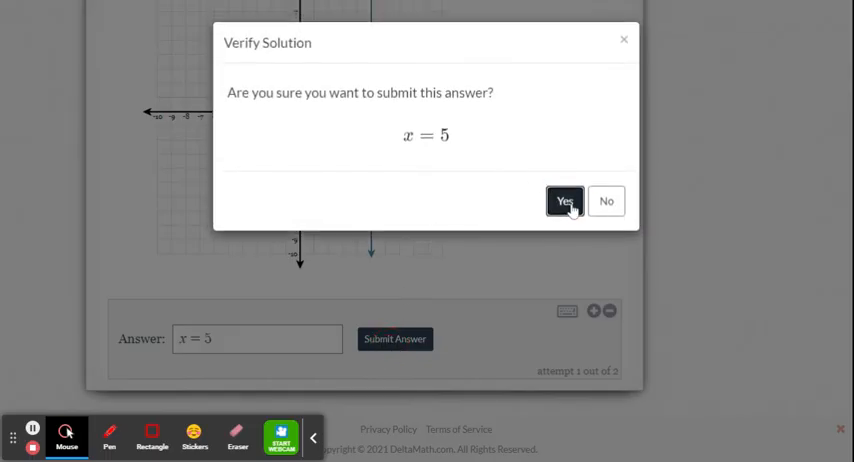
left_click(565, 201)
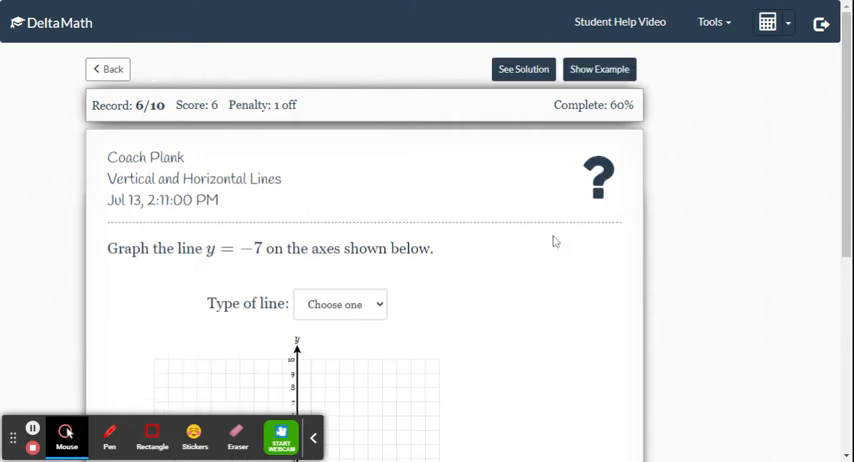
Set the line type to Horizontal and drag the line down to y = −7
scroll("down", 3)
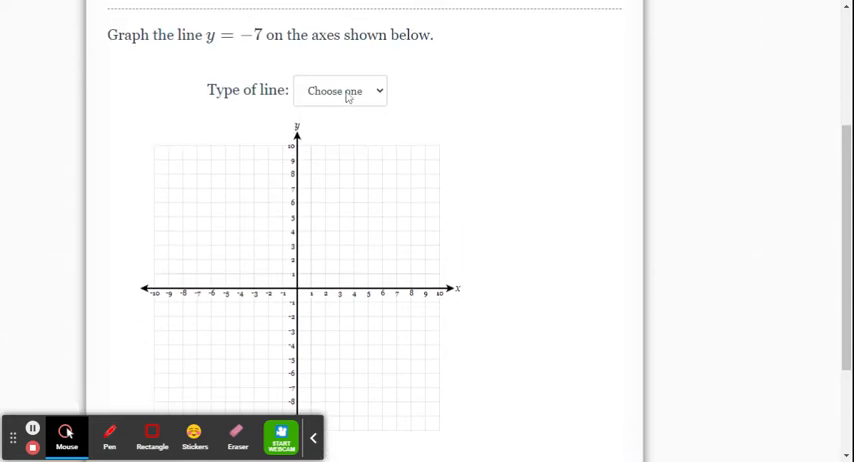
left_click(340, 89)
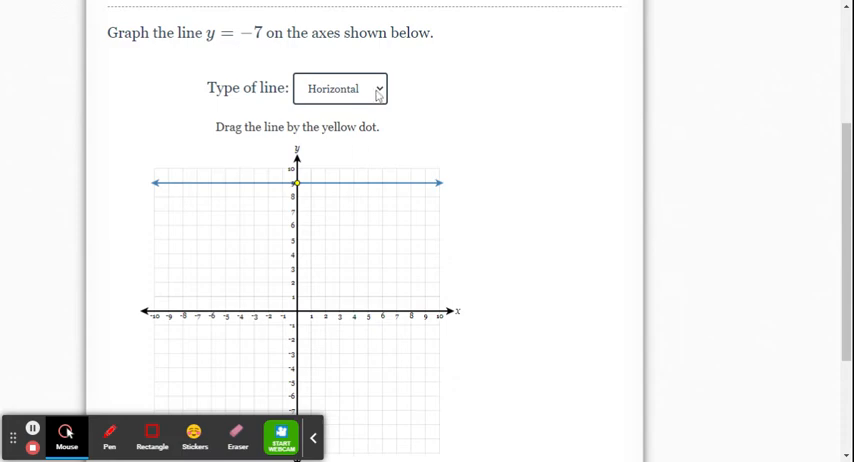
scroll("down", 3)
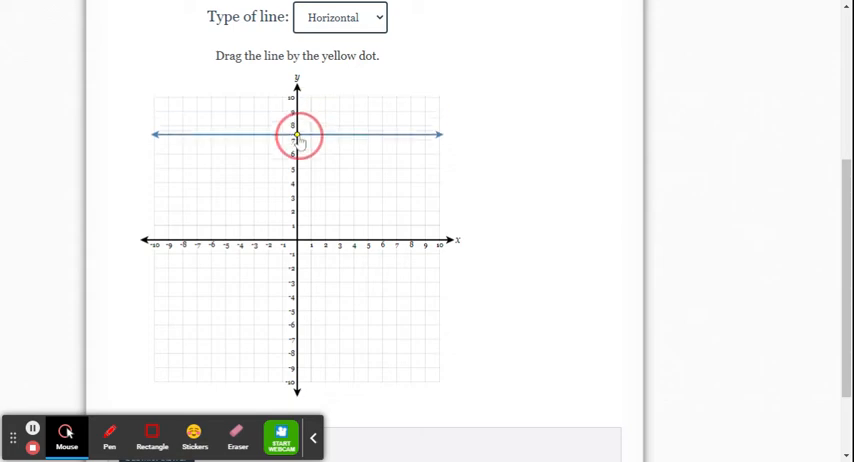
left_click_drag(297, 136, 297, 343)
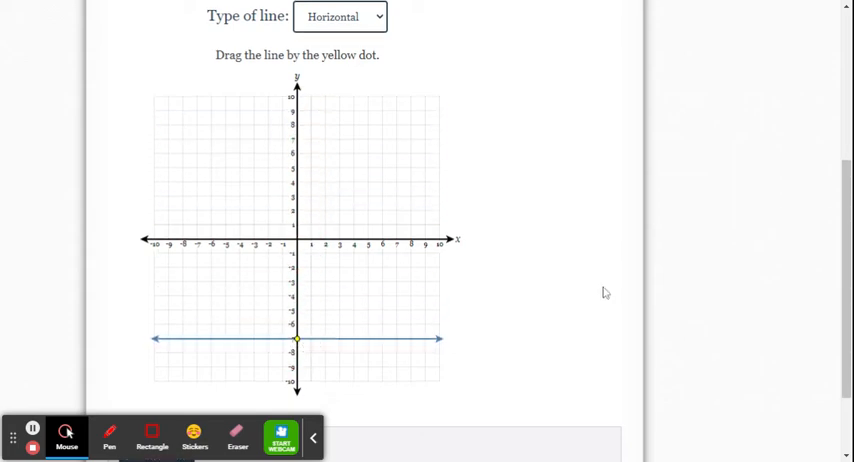
scroll("down", 3)
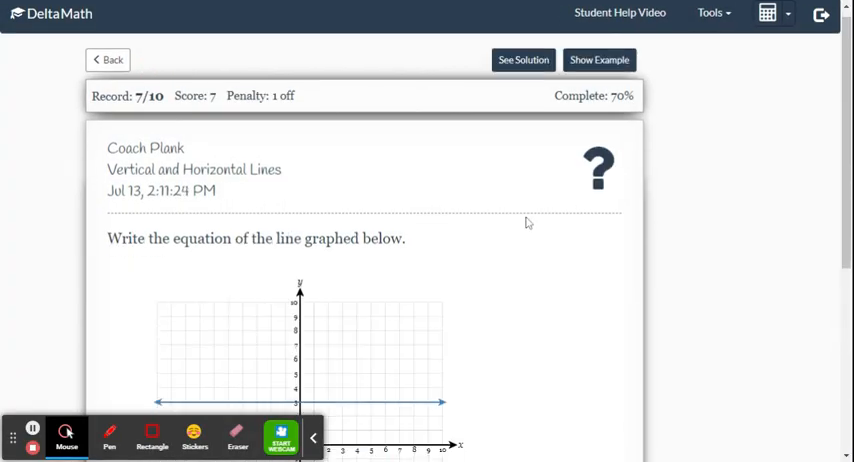
Enter y = 3 as the horizontal line's equation and submit it
scroll("down", 3)
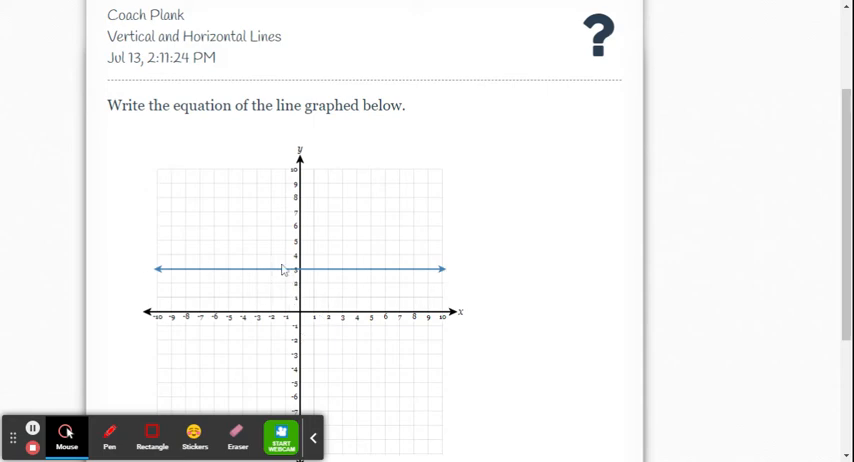
scroll("down", 3)
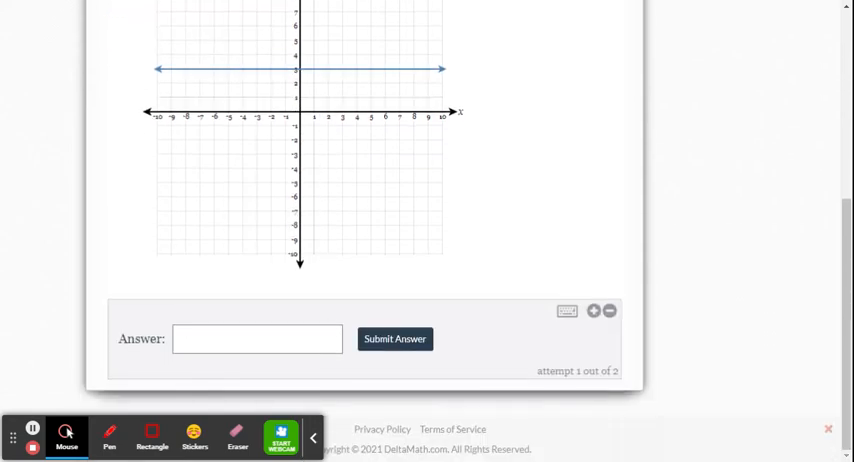
type("y = 3")
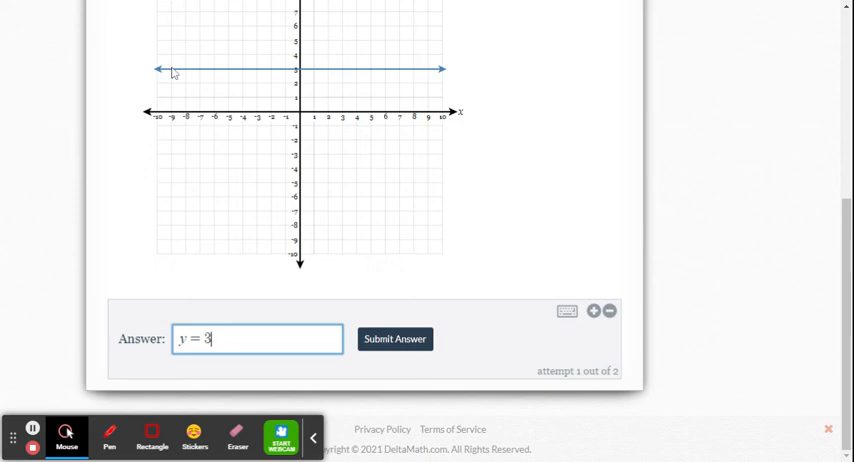
mouse_move(267, 196)
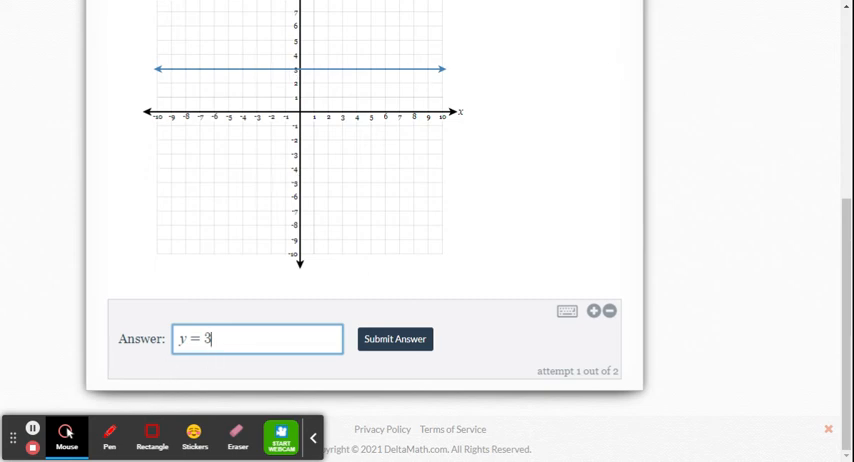
left_click(394, 338)
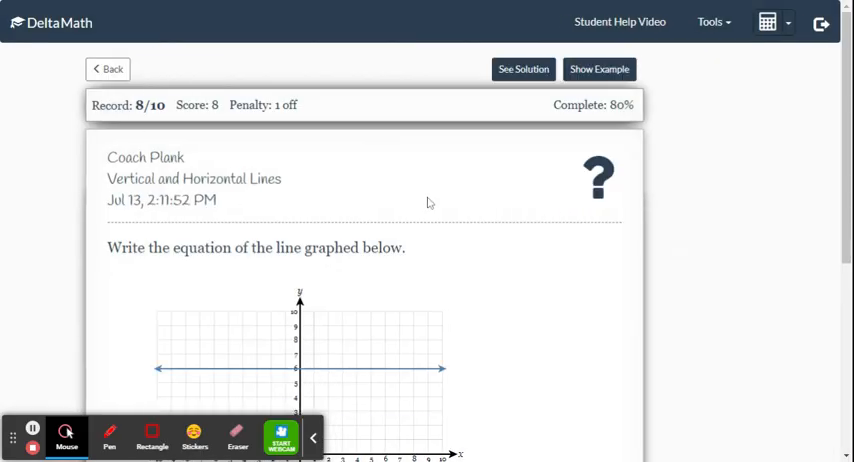
Enter y = 6 as the answer, submit, and confirm
scroll("down", 3)
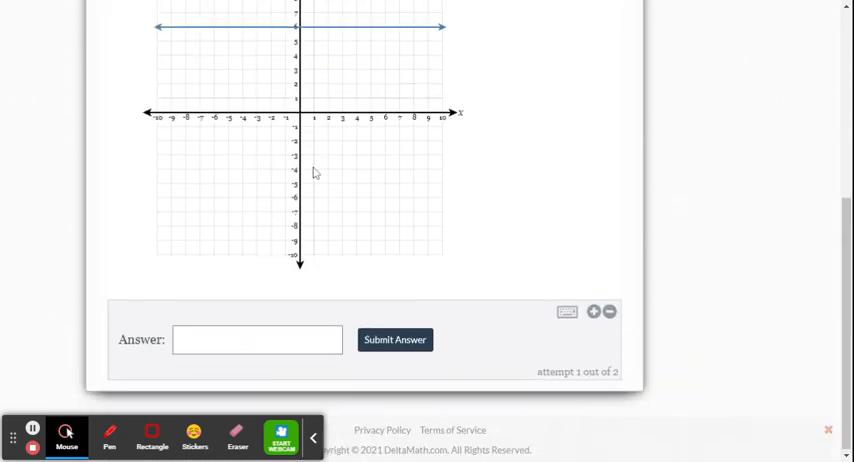
type("y = 6")
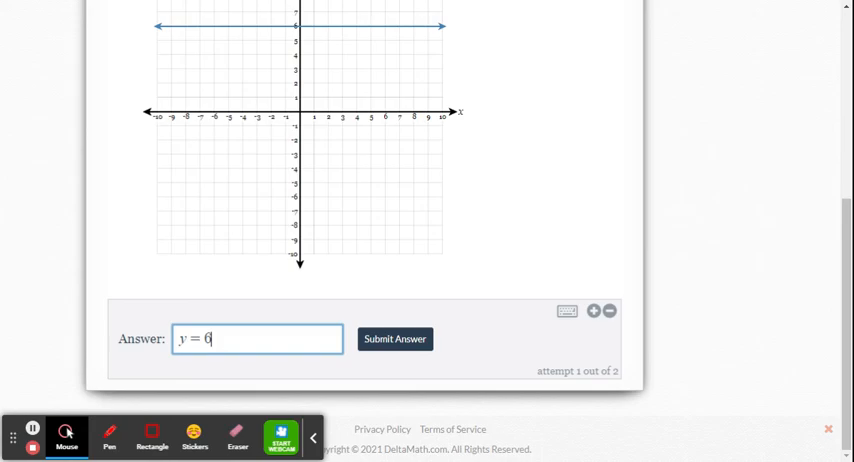
left_click(394, 339)
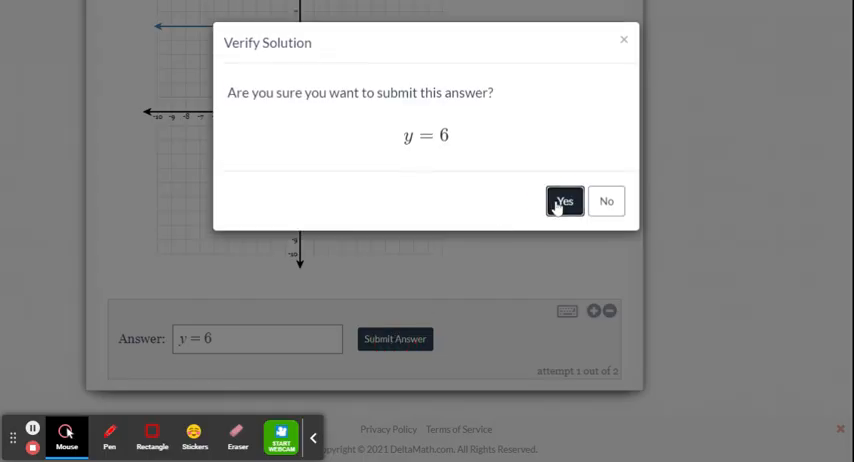
left_click(564, 200)
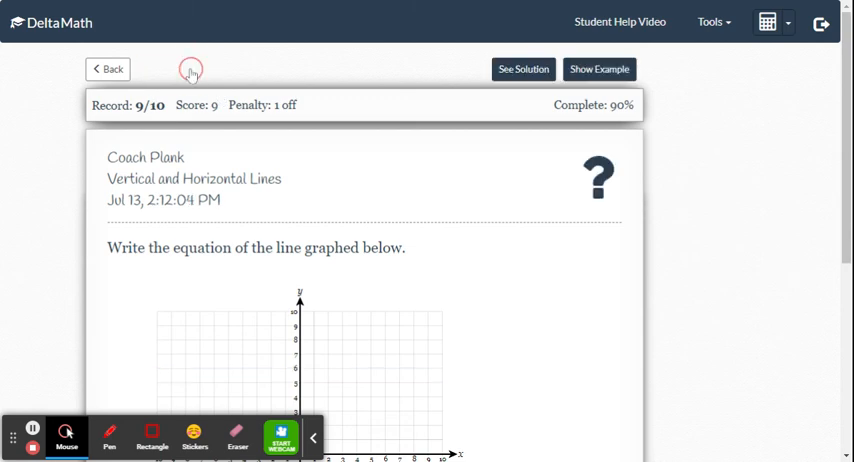
Submit and confirm y = −3, reaching 10/10, then go to the next problem
scroll("down", 3)
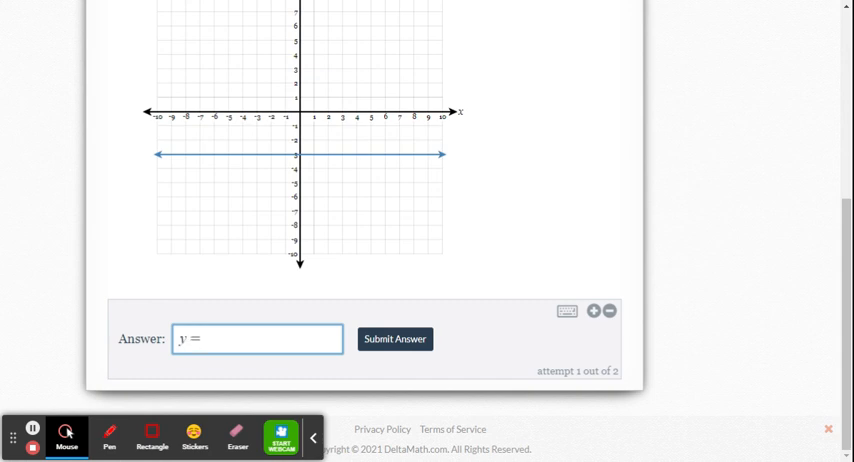
left_click(394, 338)
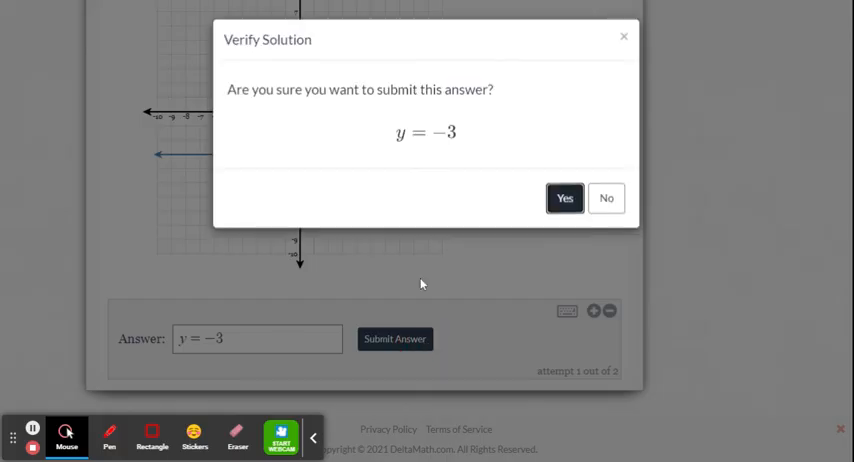
left_click(565, 198)
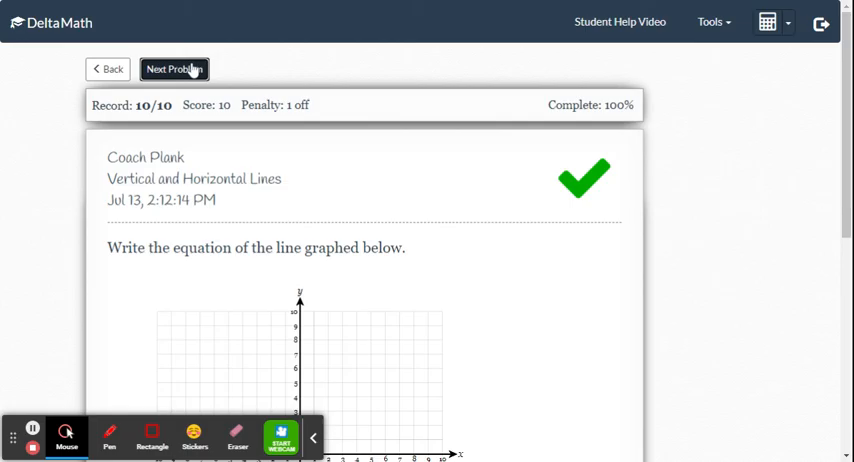
left_click(174, 68)
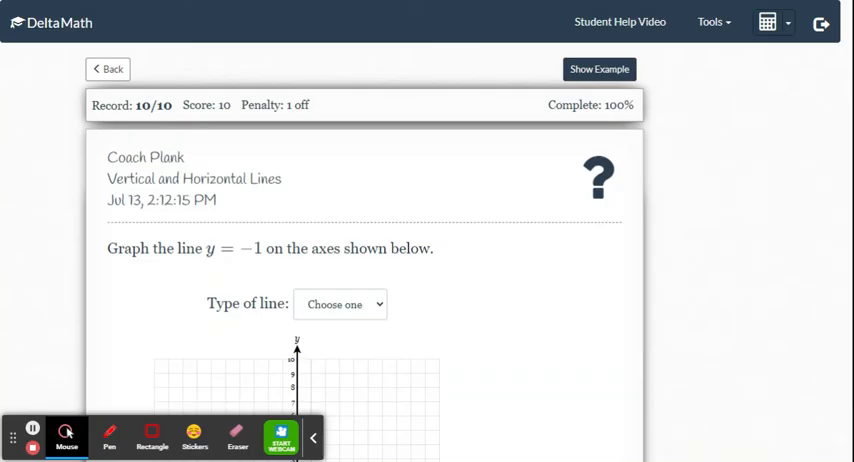